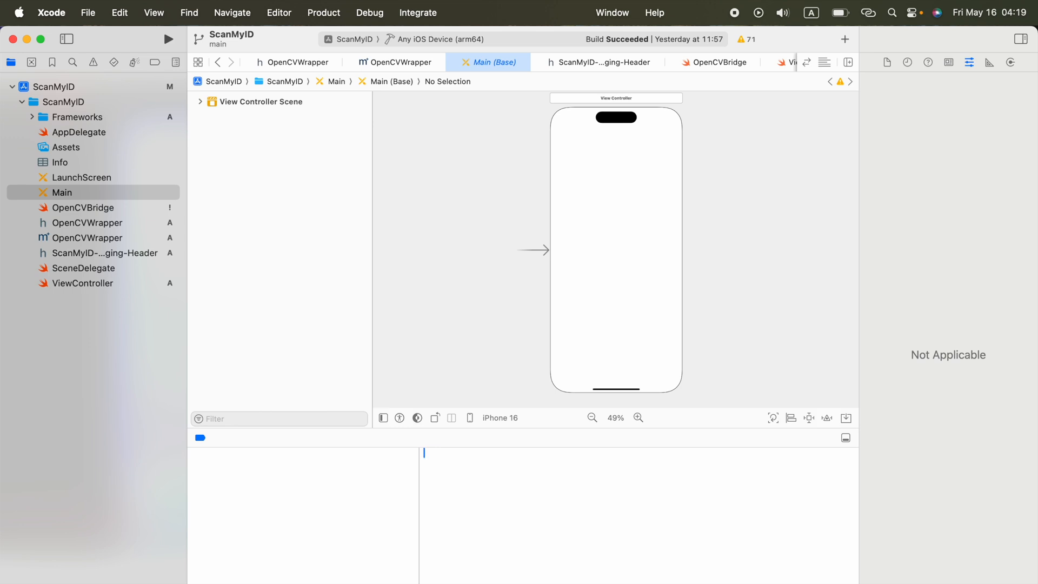
mouse_move(776, 464)
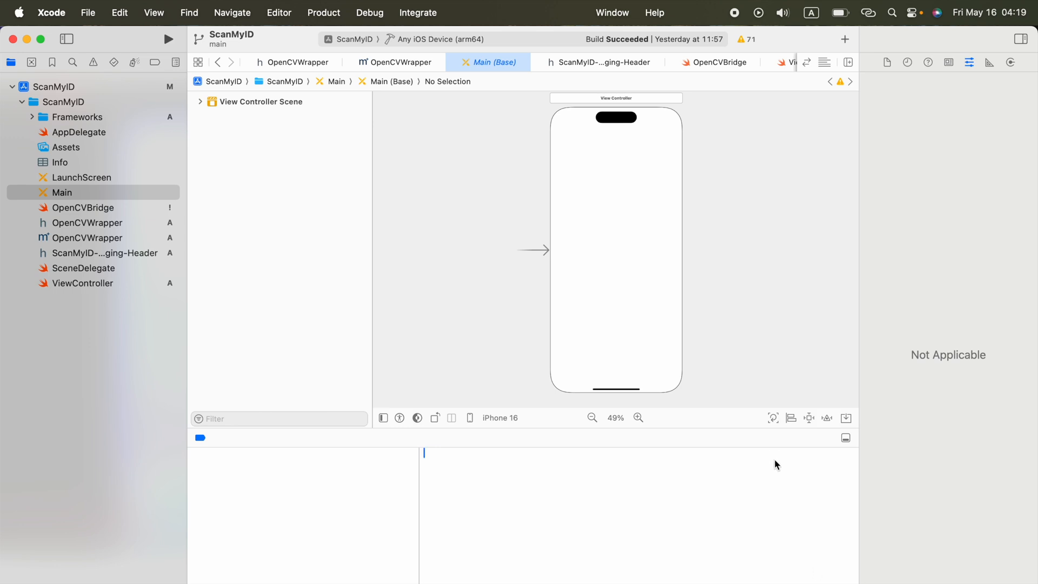
mouse_move(383, 177)
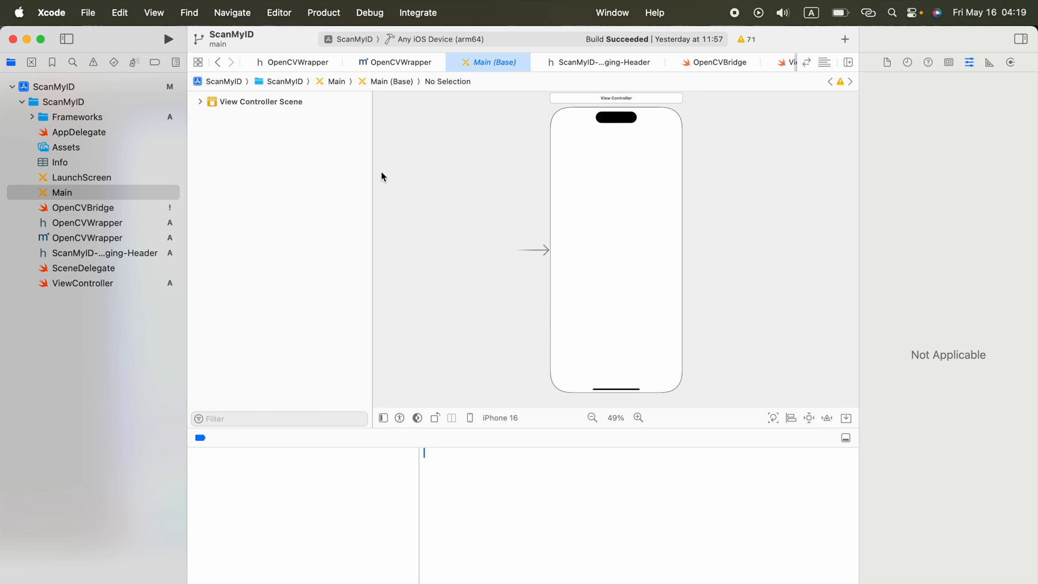
Show the ScanMyID app target's General settings listing iPhone, iPad, Mac and Vision destinations.
click(60, 192)
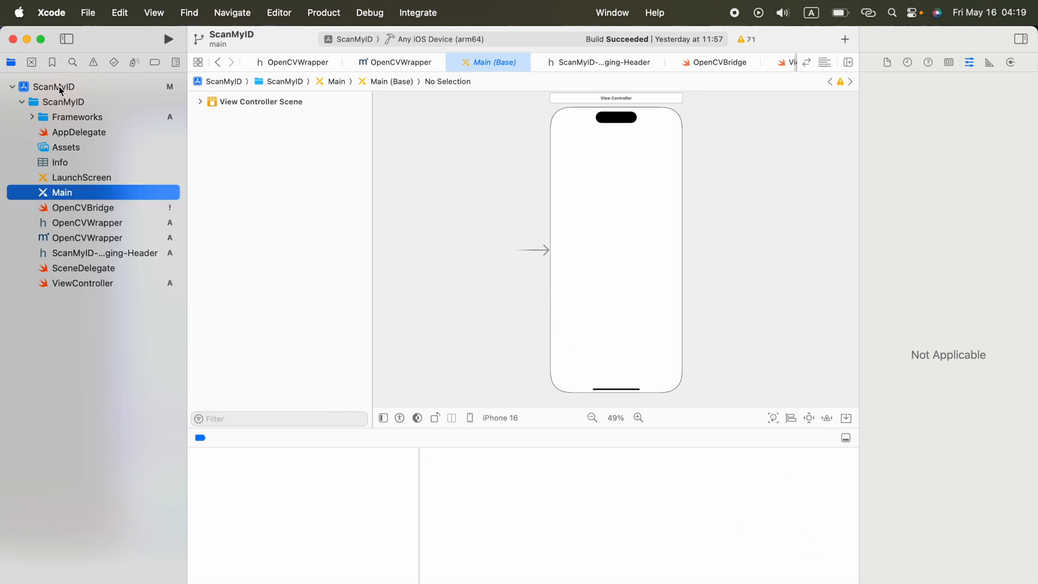
click(53, 87)
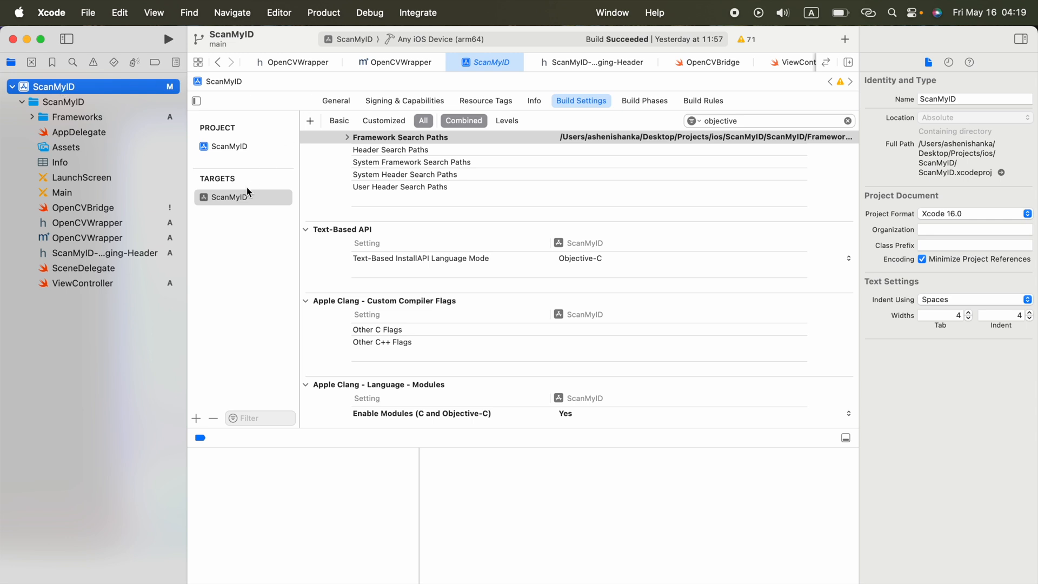
click(228, 196)
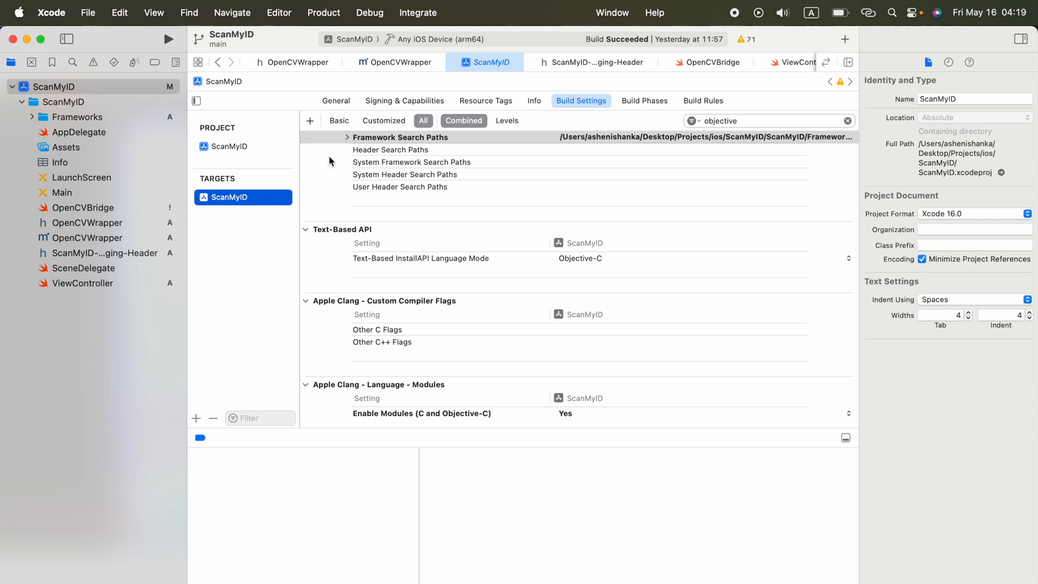
mouse_move(339, 120)
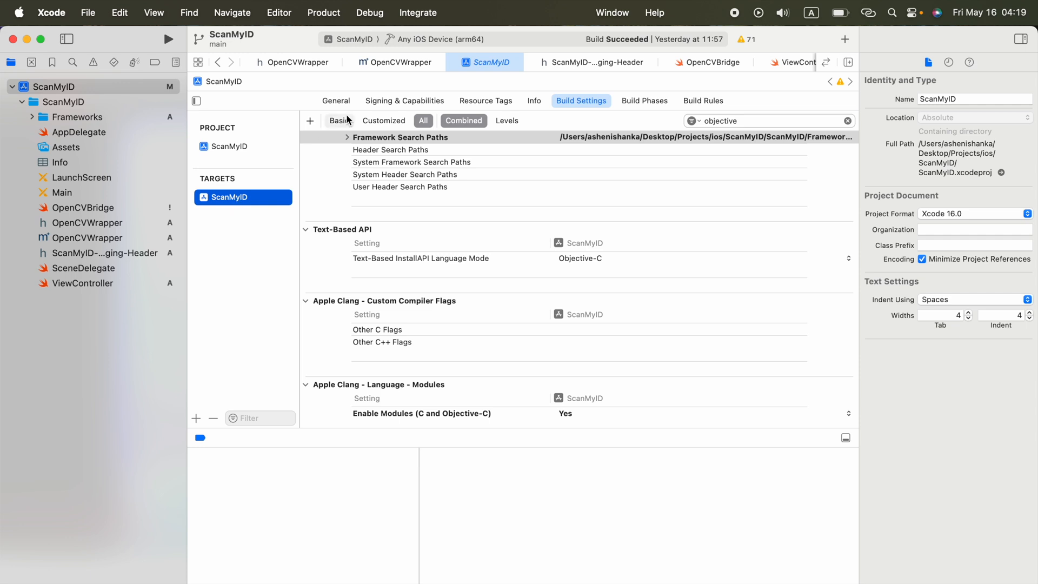
mouse_move(433, 16)
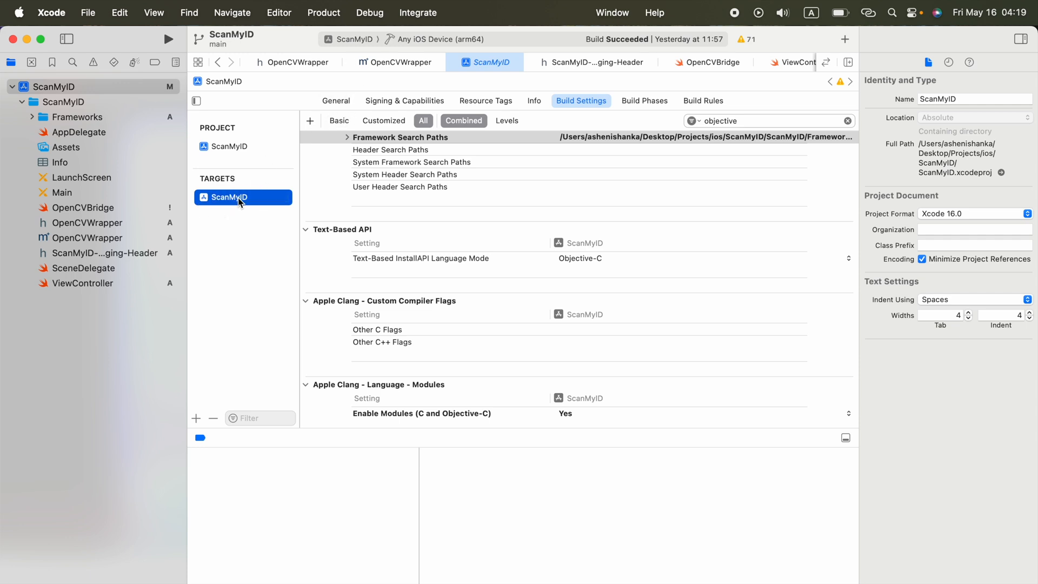
click(335, 99)
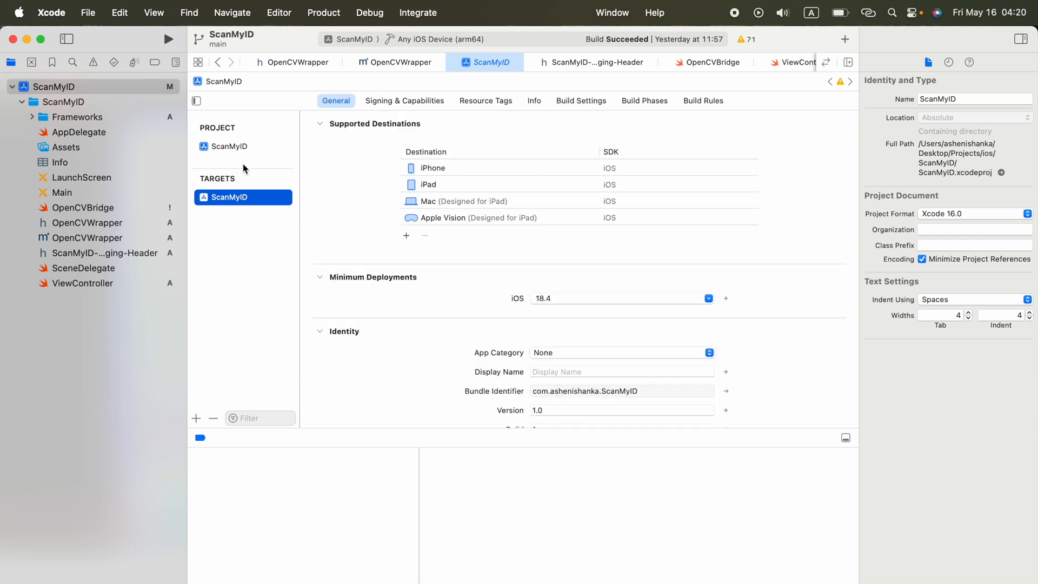
mouse_move(452, 201)
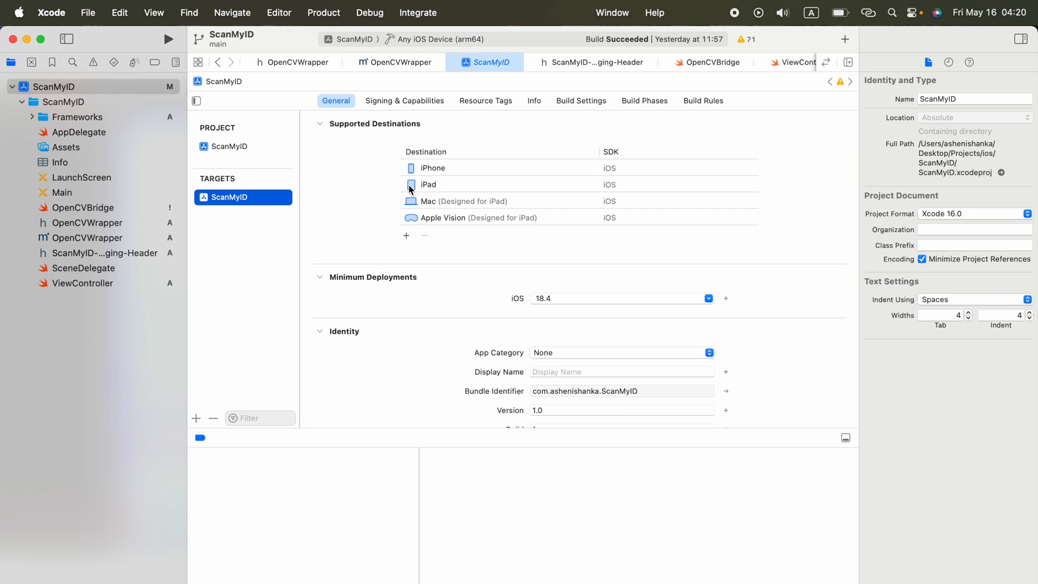
Delete the iPad row from Supported Destinations, leaving iPhone, Mac and Apple Vision.
click(428, 184)
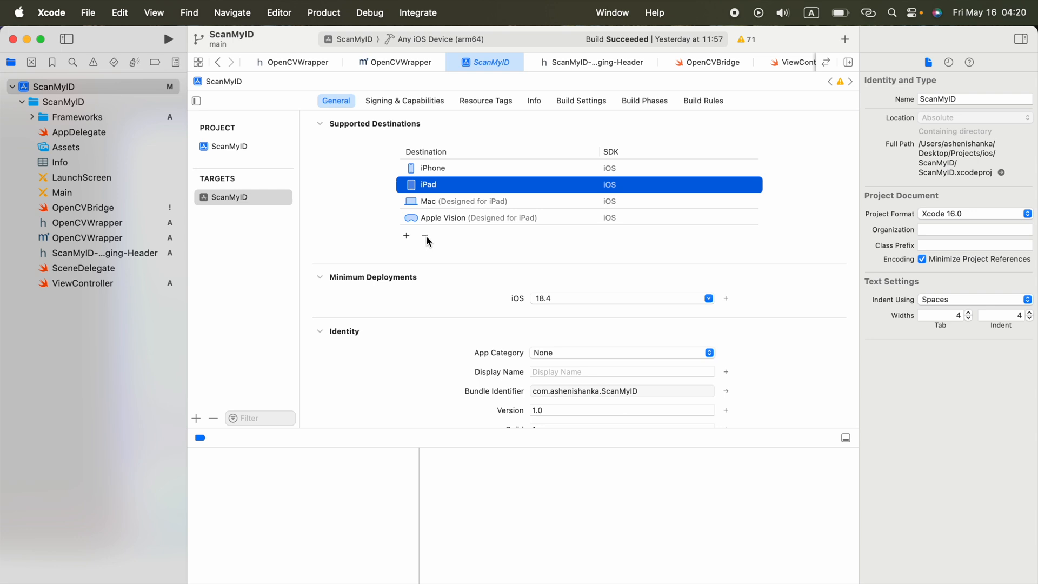
click(424, 235)
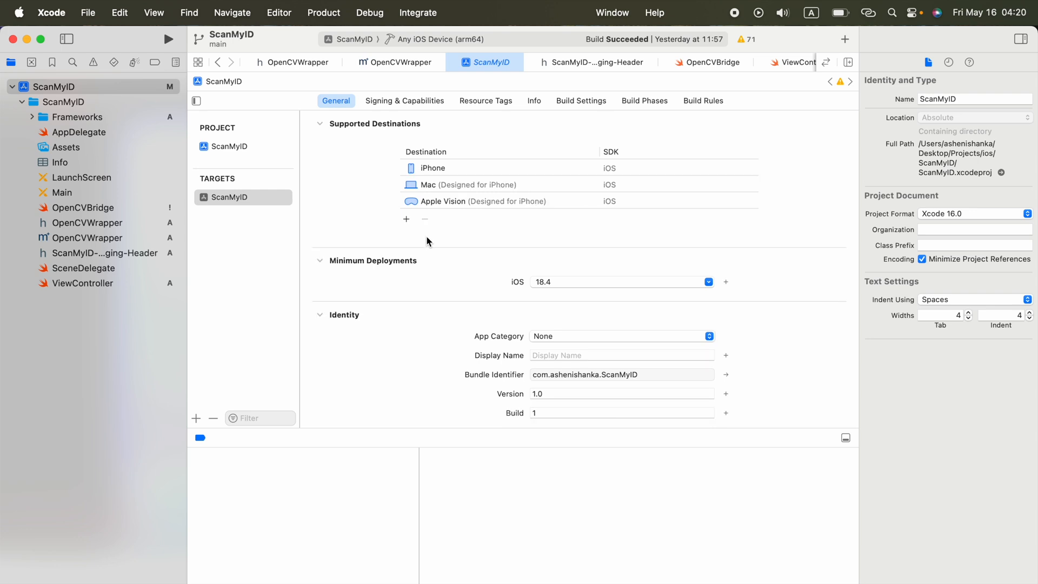
mouse_move(315, 5)
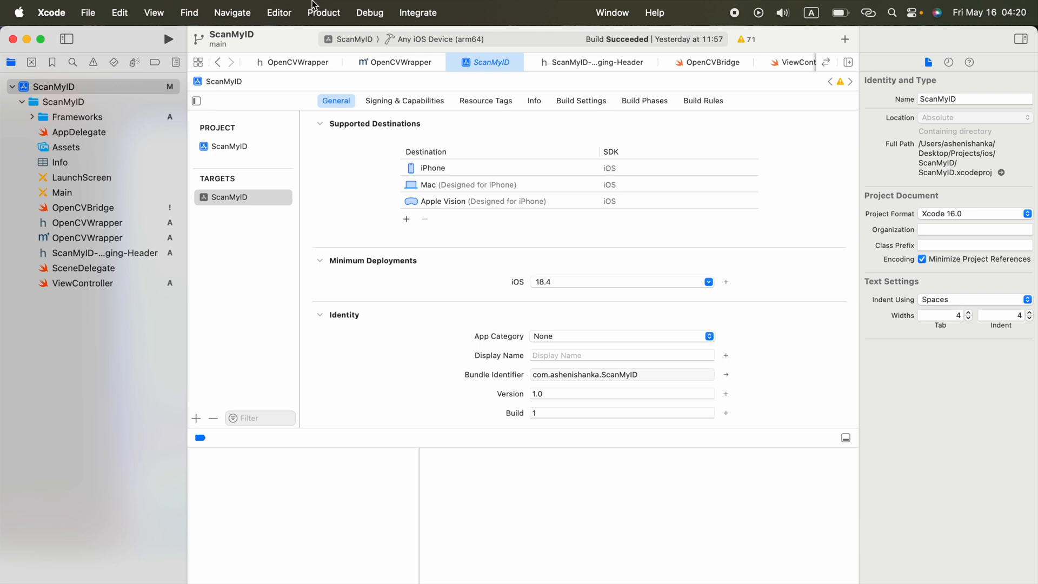
click(323, 12)
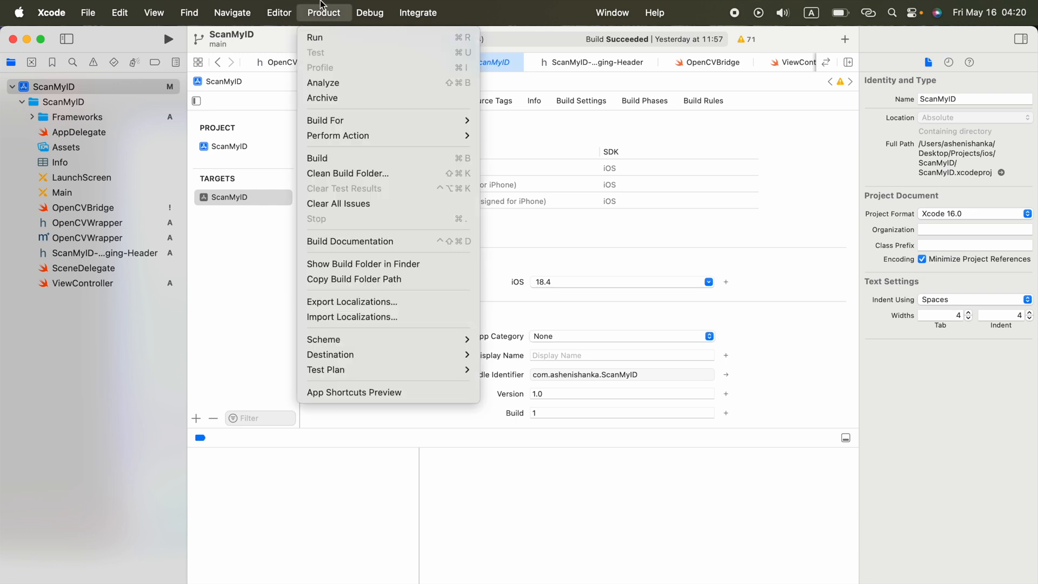
mouse_move(322, 99)
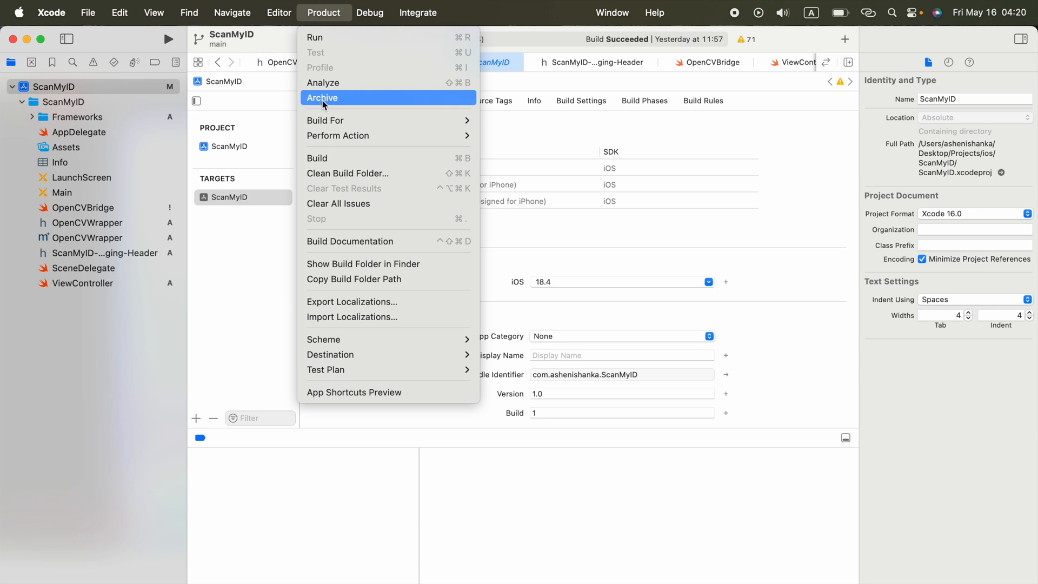
mouse_move(455, 121)
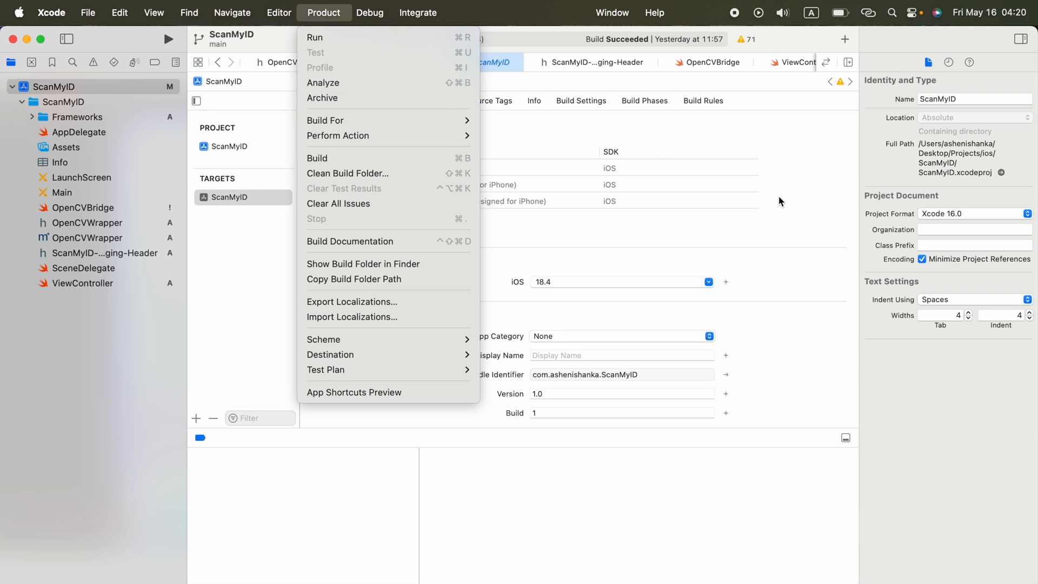
mouse_move(729, 338)
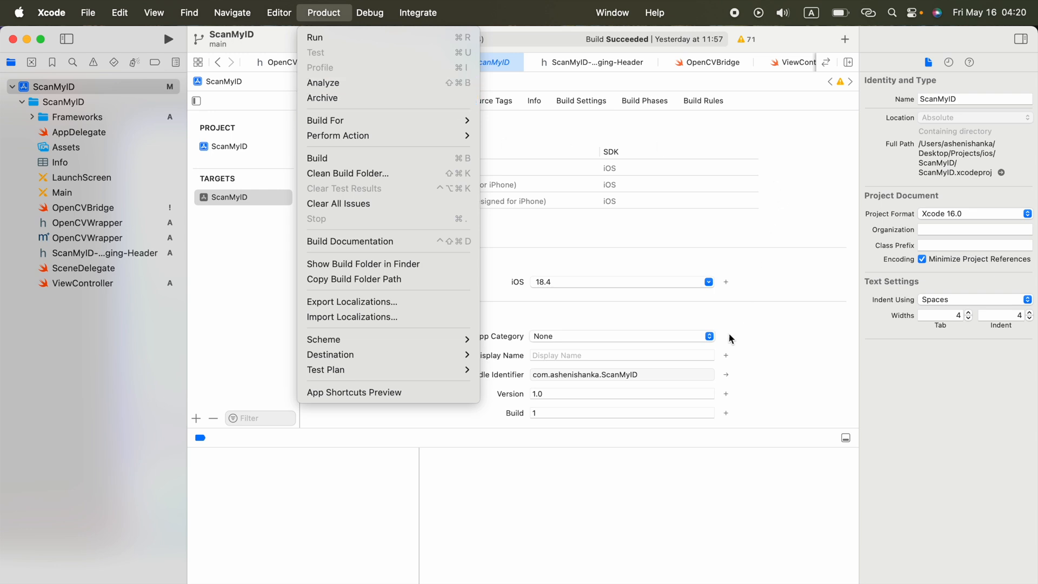
click(612, 13)
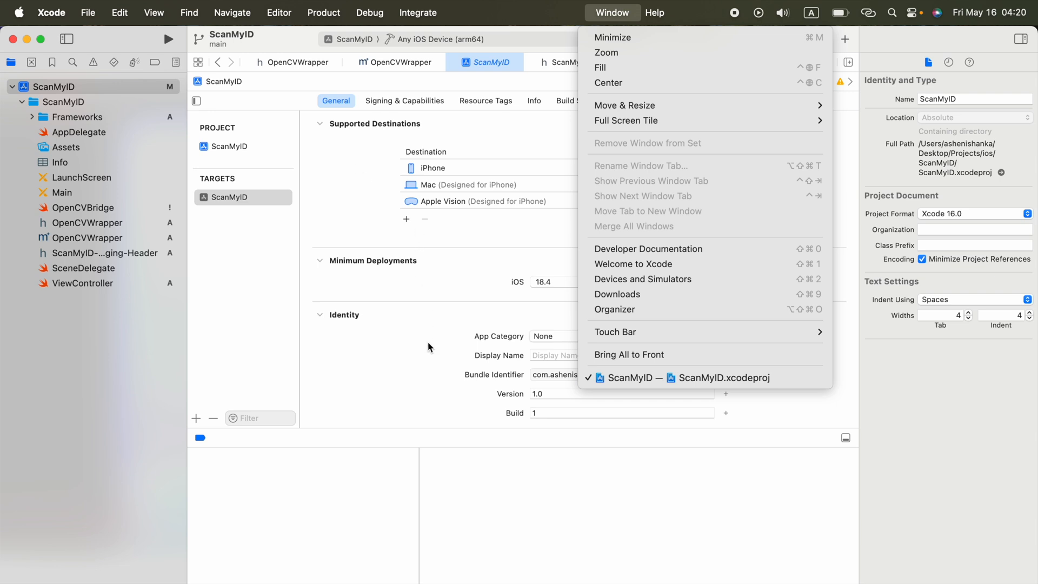
mouse_move(766, 140)
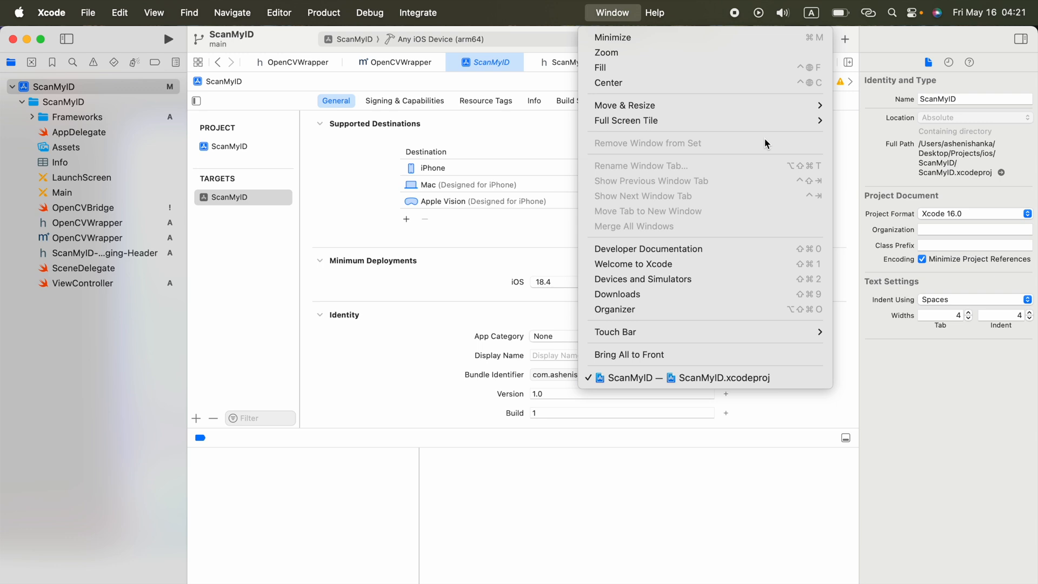
click(741, 18)
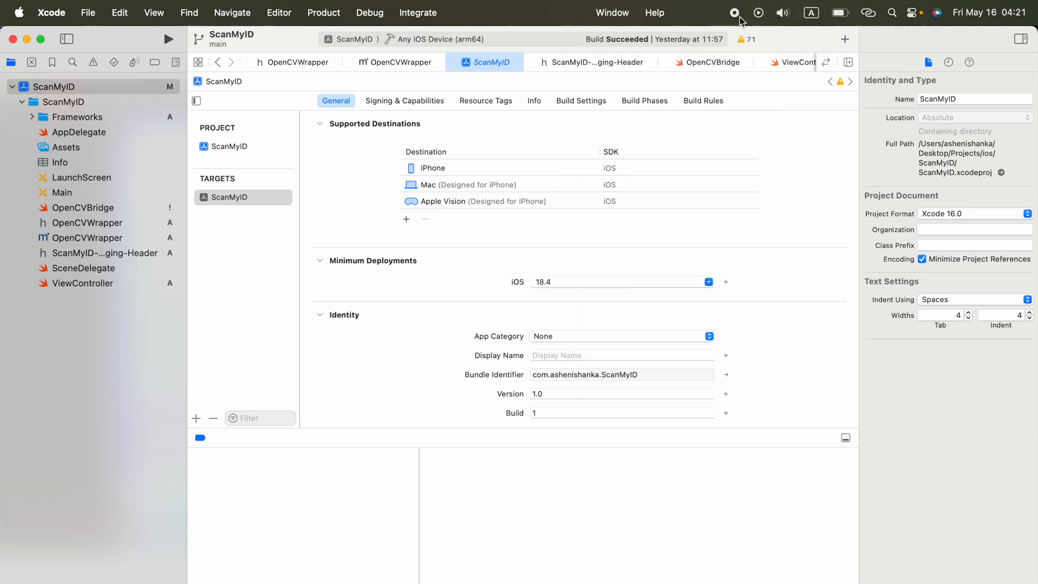